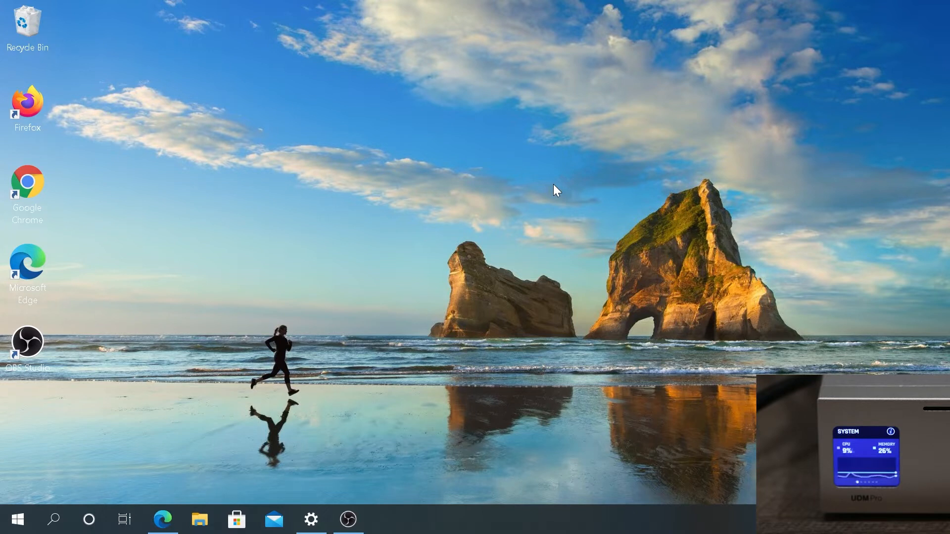
pyautogui.moveTo(376, 281)
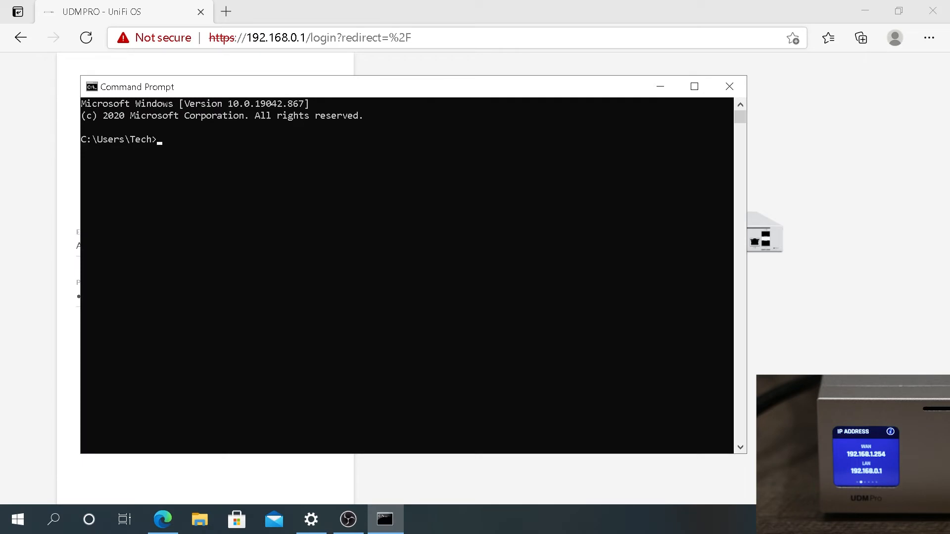
# Step: Run ipconfig to show IPv4 192.168.0.29 and default gateway 192.168.0.1
pyautogui.write('ipcon')
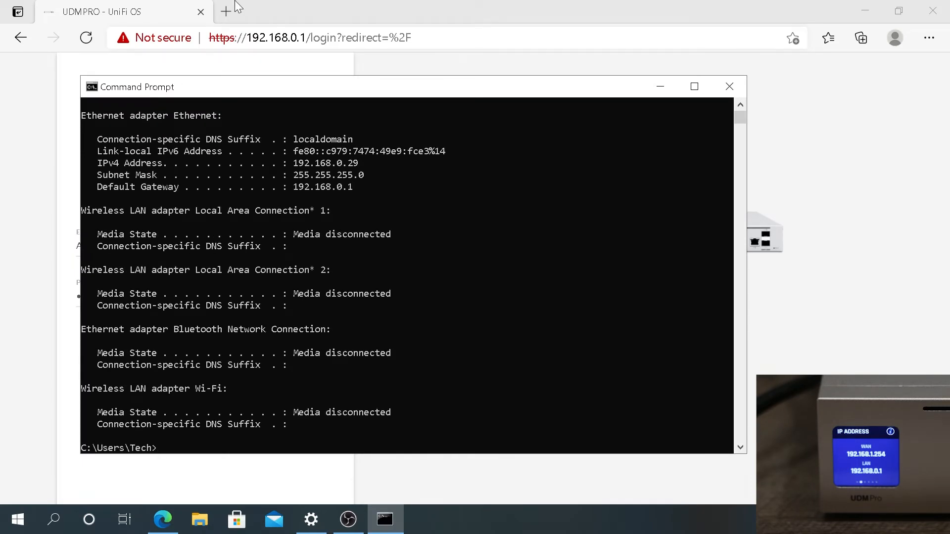
pyautogui.moveTo(314, 199)
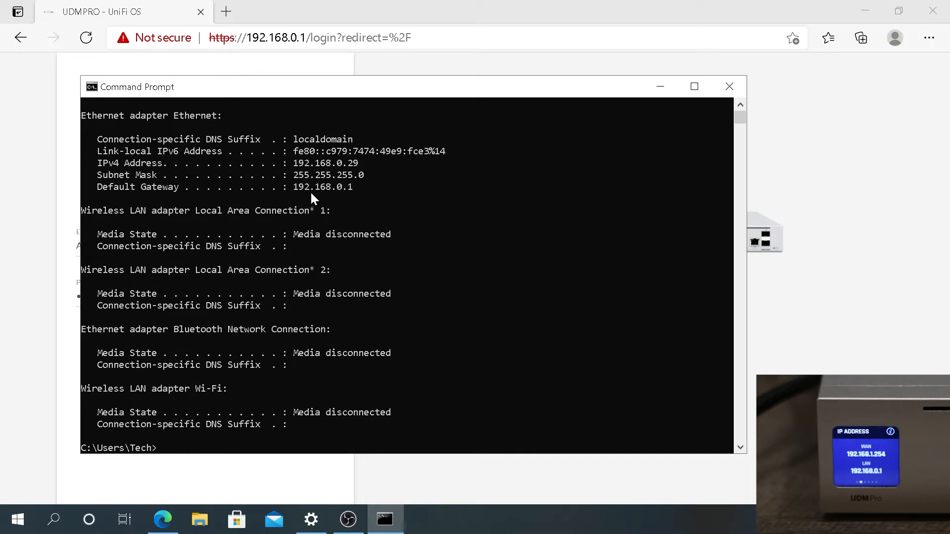
pyautogui.moveTo(371, 177)
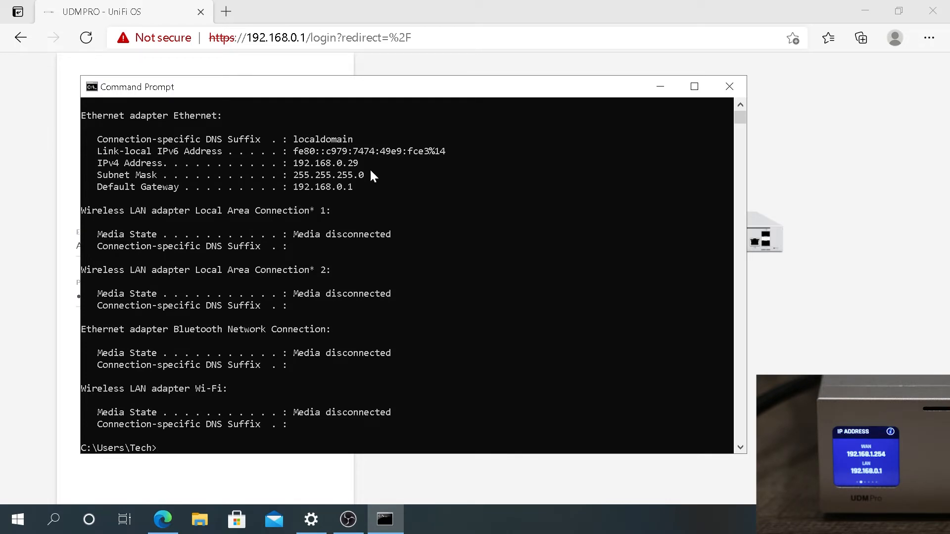
# Step: Sign in to the UDMPRO console and land on its home page with the Network app
pyautogui.click(161, 519)
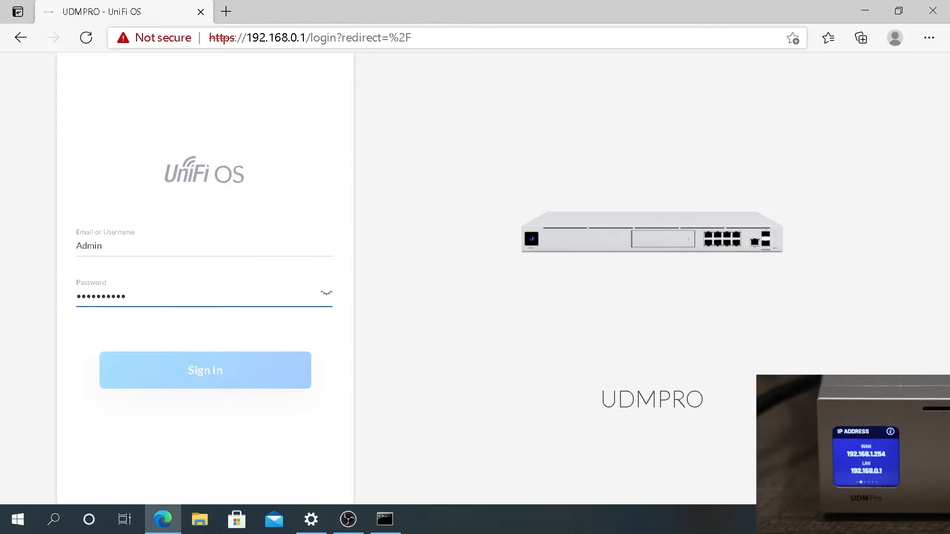
pyautogui.moveTo(94, 240)
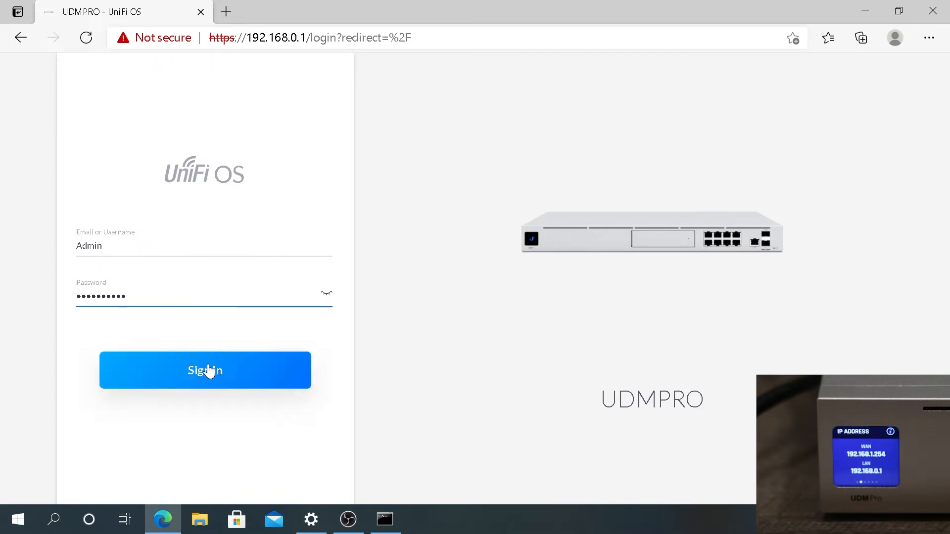
pyautogui.click(204, 370)
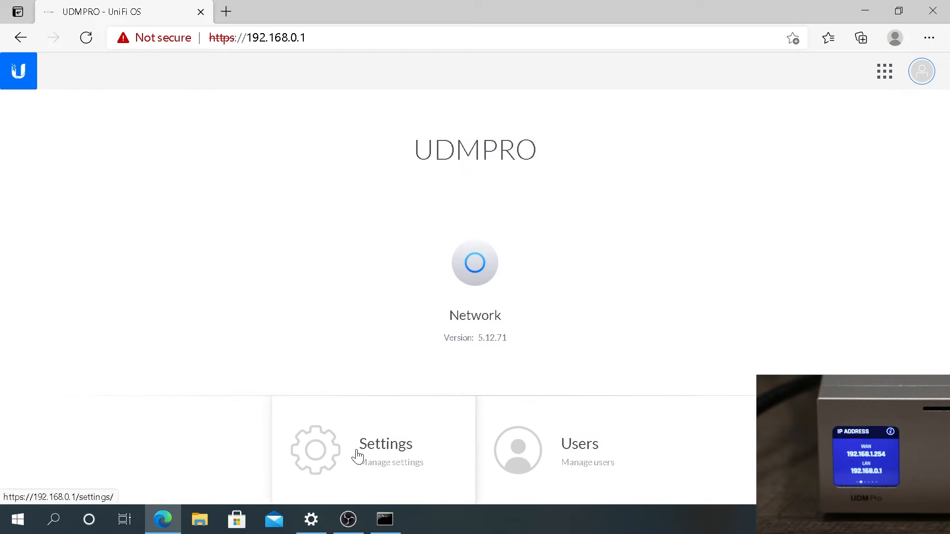
# Step: From General settings, check firmware 1.6.8 for updates and choose the available v1.9.3 update
pyautogui.click(385, 444)
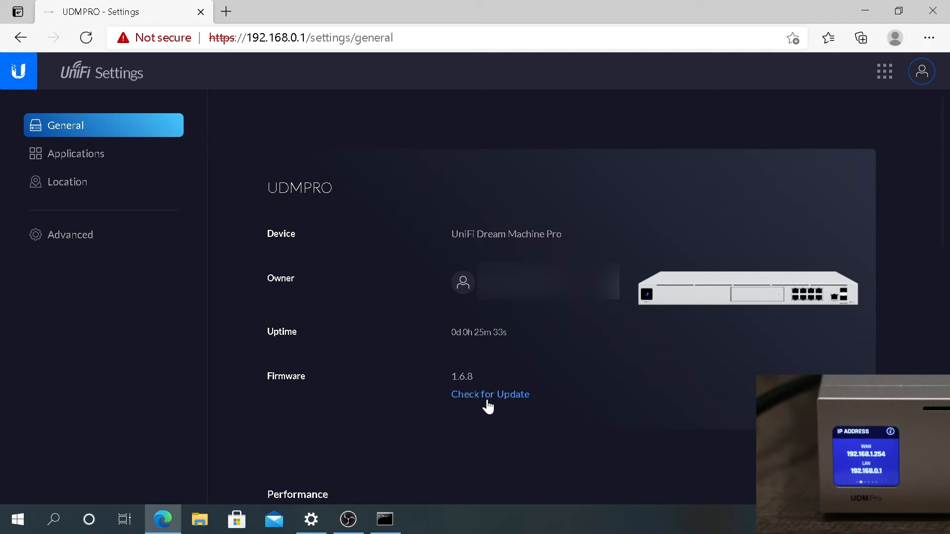
pyautogui.click(490, 393)
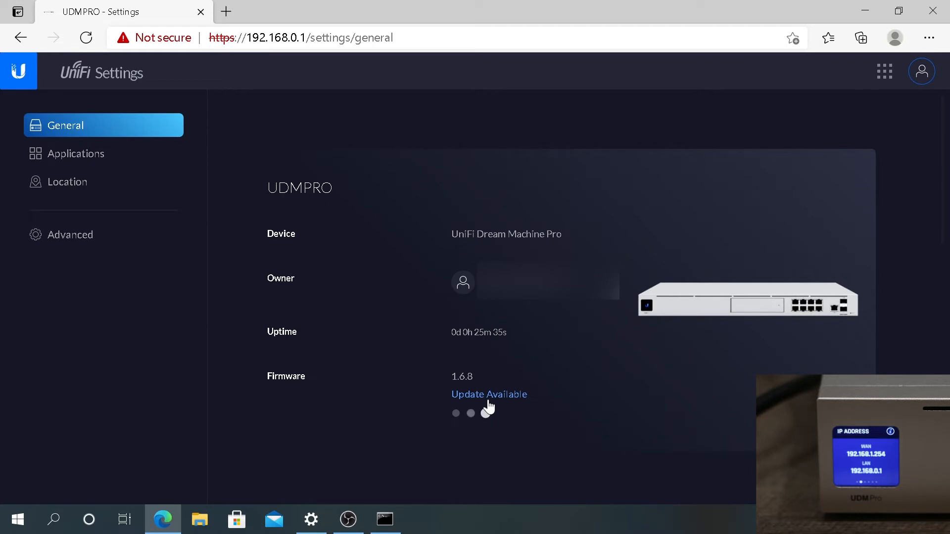
pyautogui.click(489, 395)
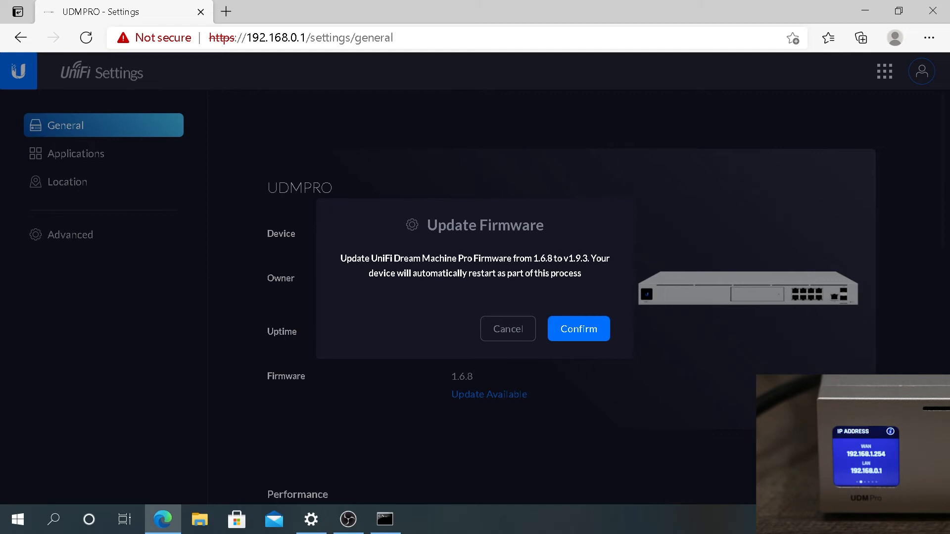
pyautogui.moveTo(578, 285)
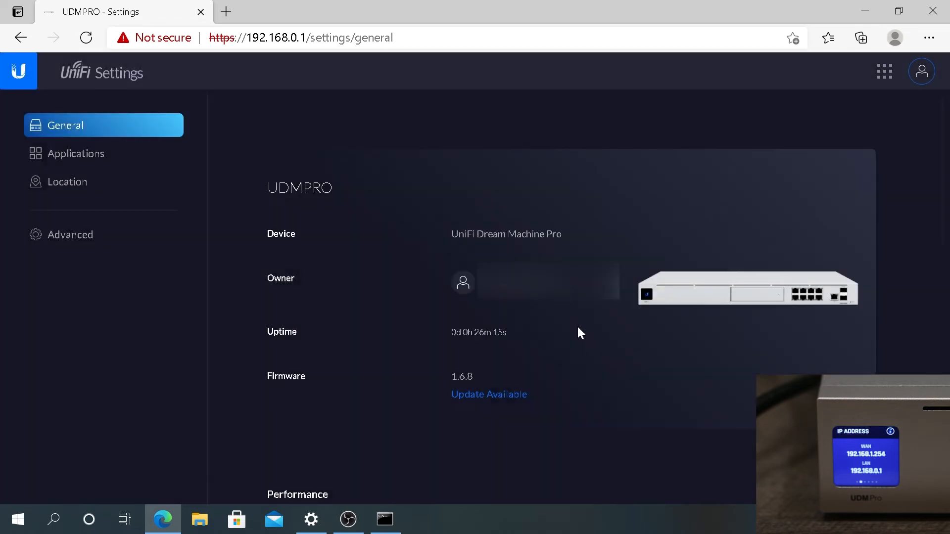
# Step: Confirm installing firmware v1.9.3 so the Dream Machine Pro restarts
pyautogui.click(487, 395)
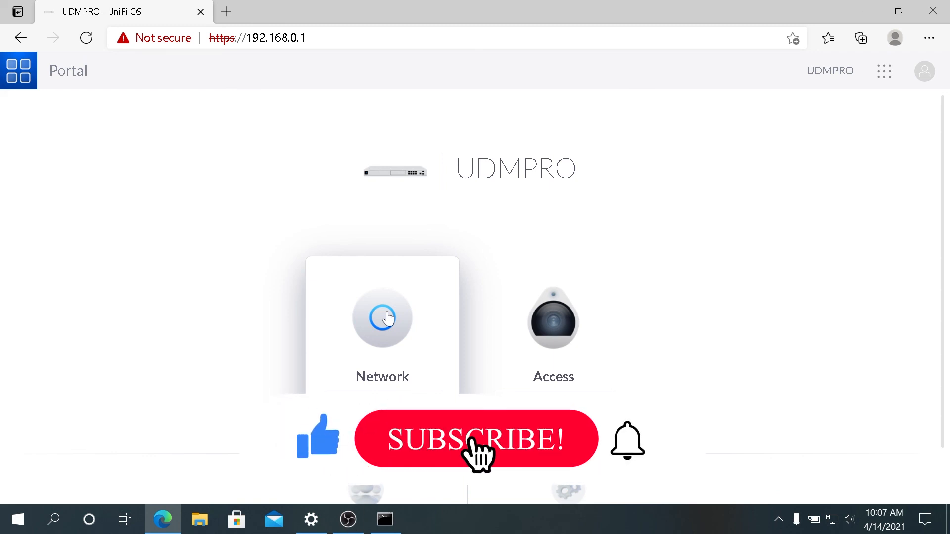
# Step: Reload the console at 192.168.0.1 to reach the new Portal listing Network and Access
pyautogui.click(476, 439)
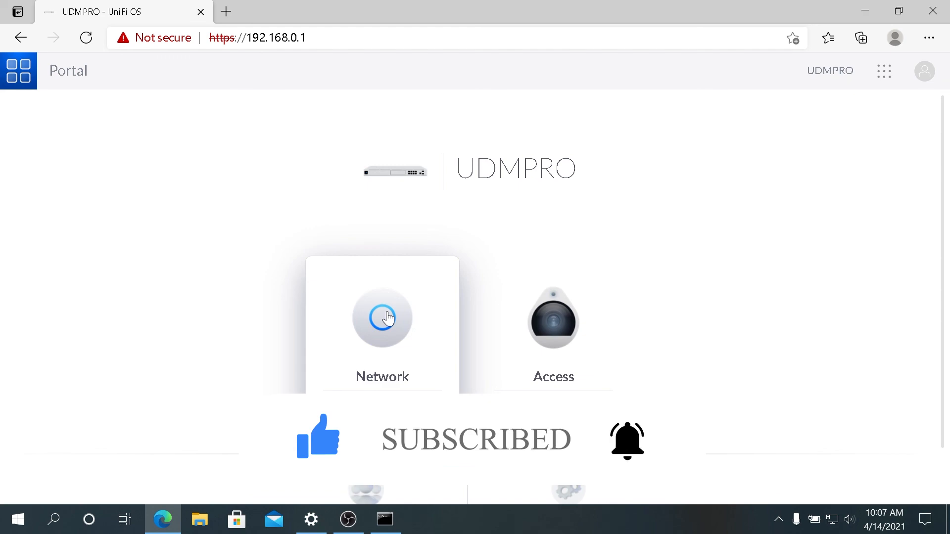